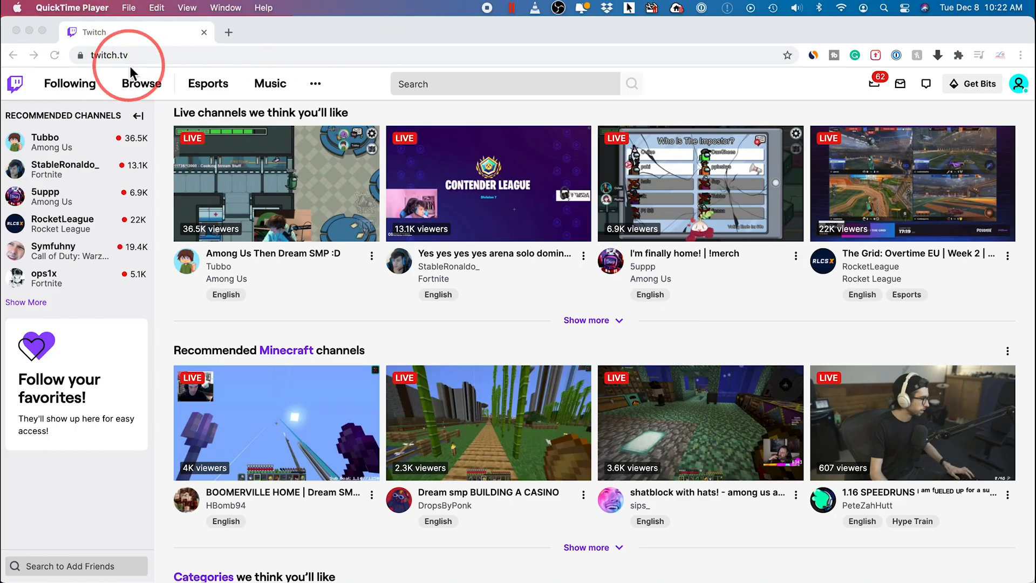
pyautogui.moveTo(1021, 97)
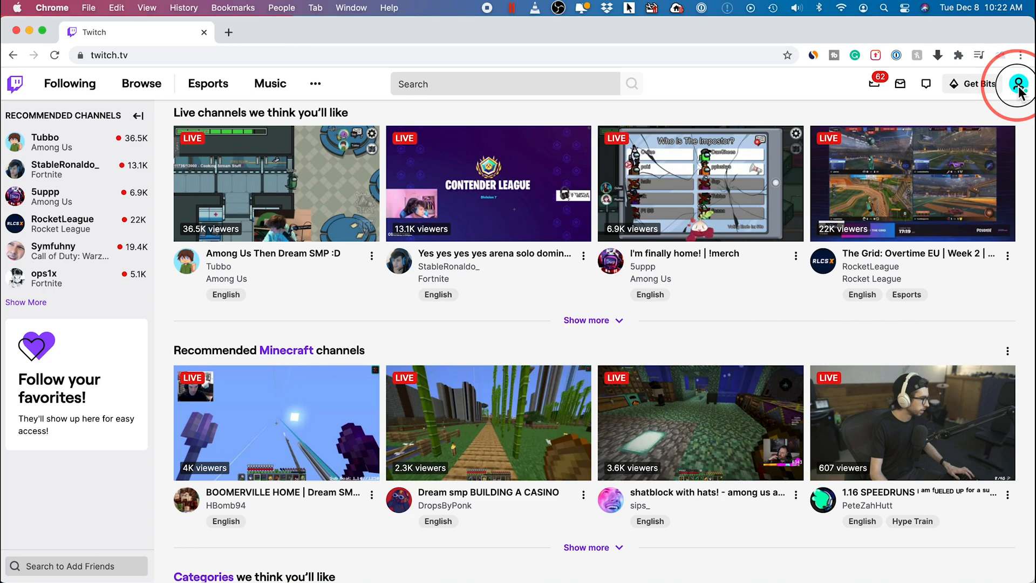
# Open the account dropdown from the profile avatar on the Twitch home page
pyautogui.click(1018, 84)
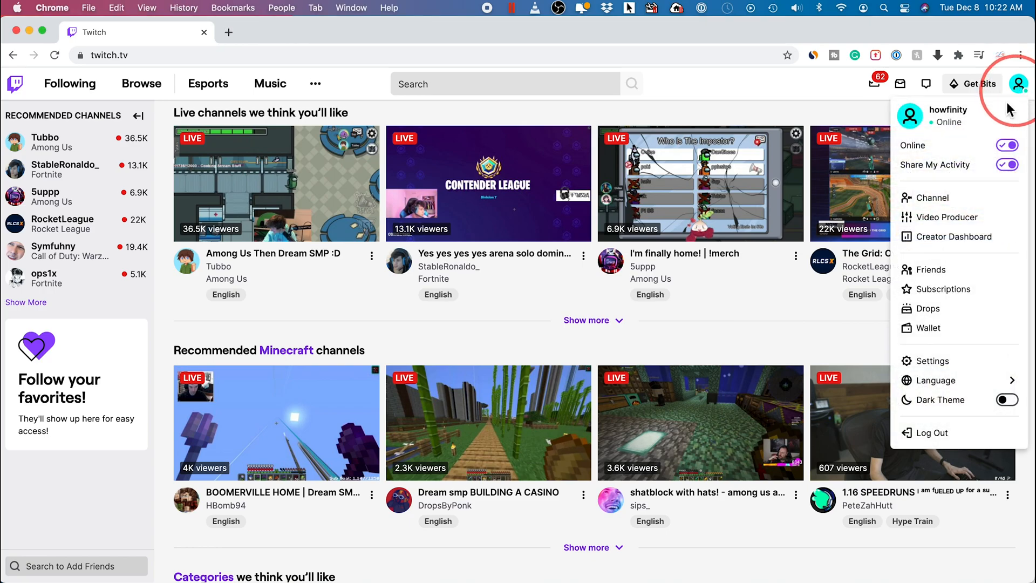
# Go to Settings and scroll to the Username and Display Name fields
pyautogui.click(933, 361)
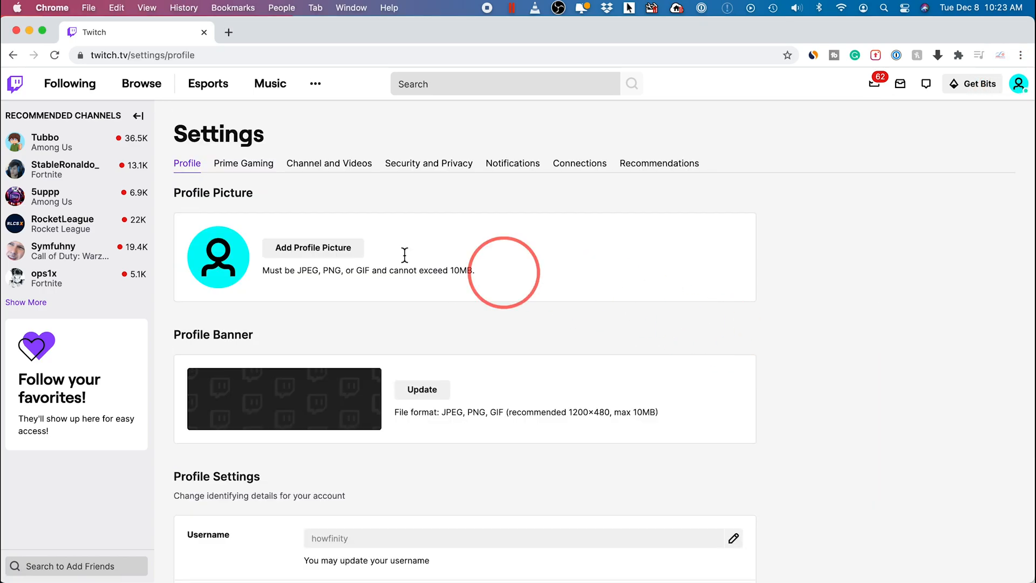
pyautogui.moveTo(632, 340)
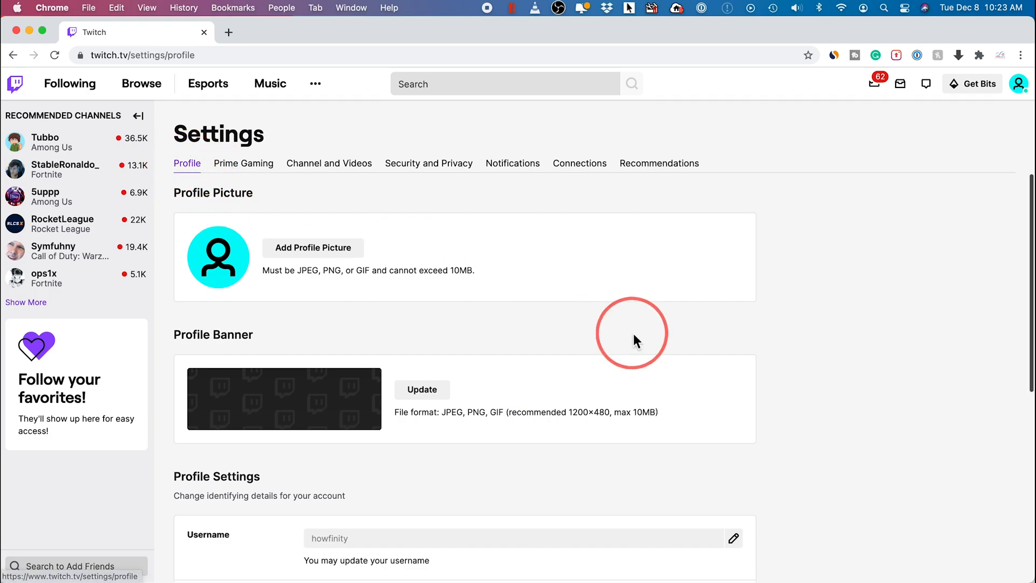
pyautogui.scroll(-3)
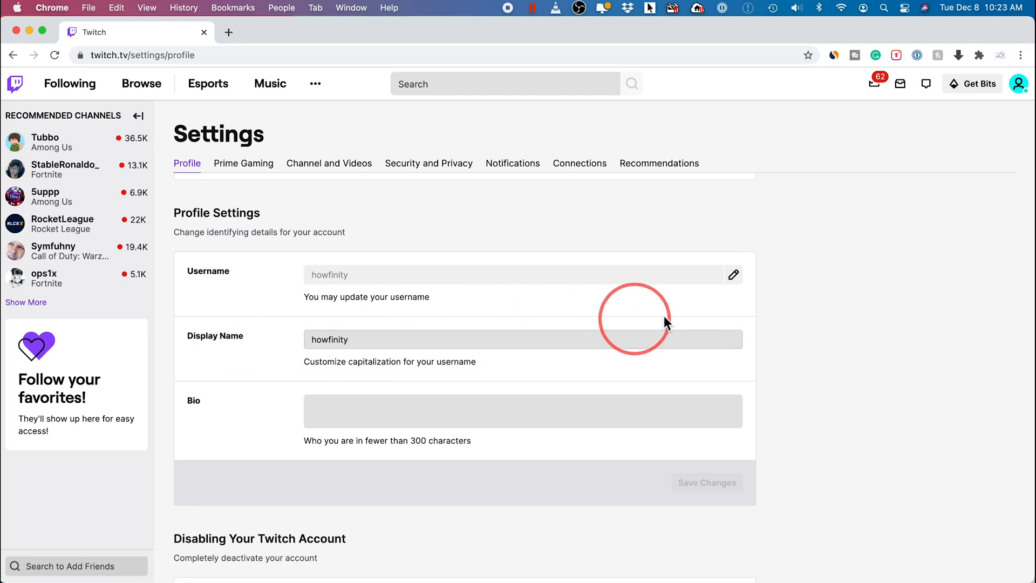
pyautogui.click(733, 274)
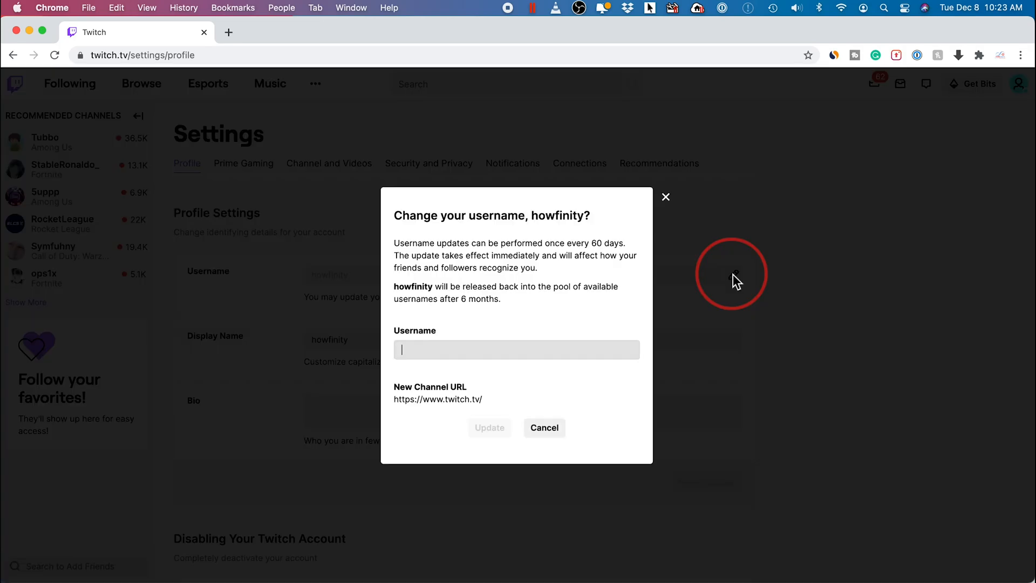
pyautogui.click(516, 350)
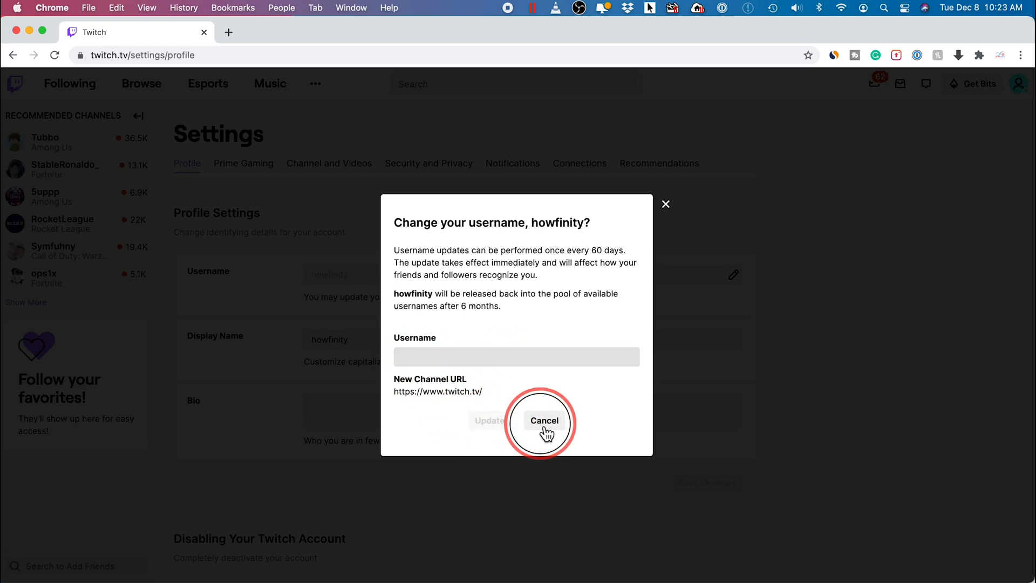
pyautogui.click(545, 420)
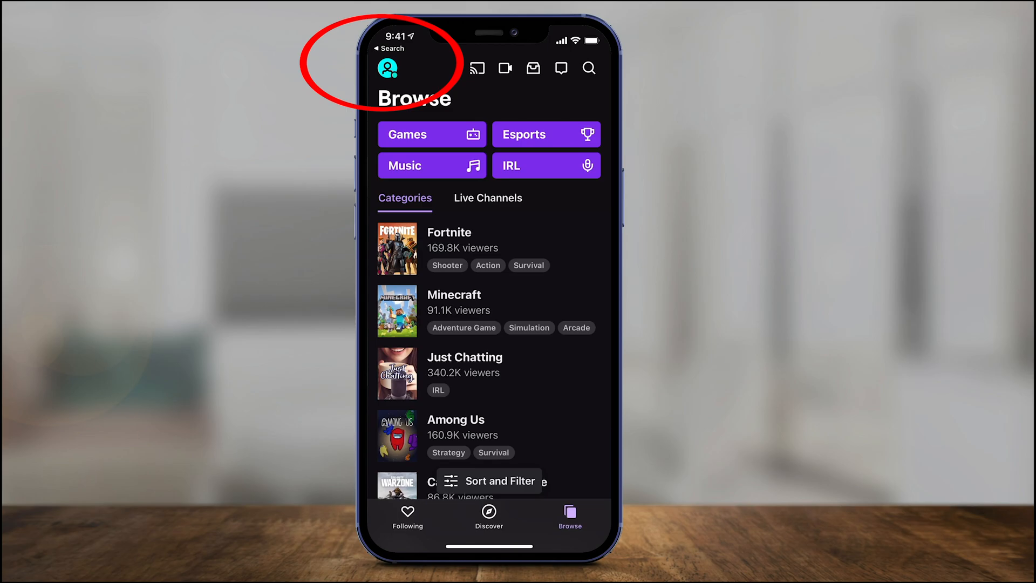
# In the iOS app, open Community Guidelines from Account Settings
pyautogui.click(388, 68)
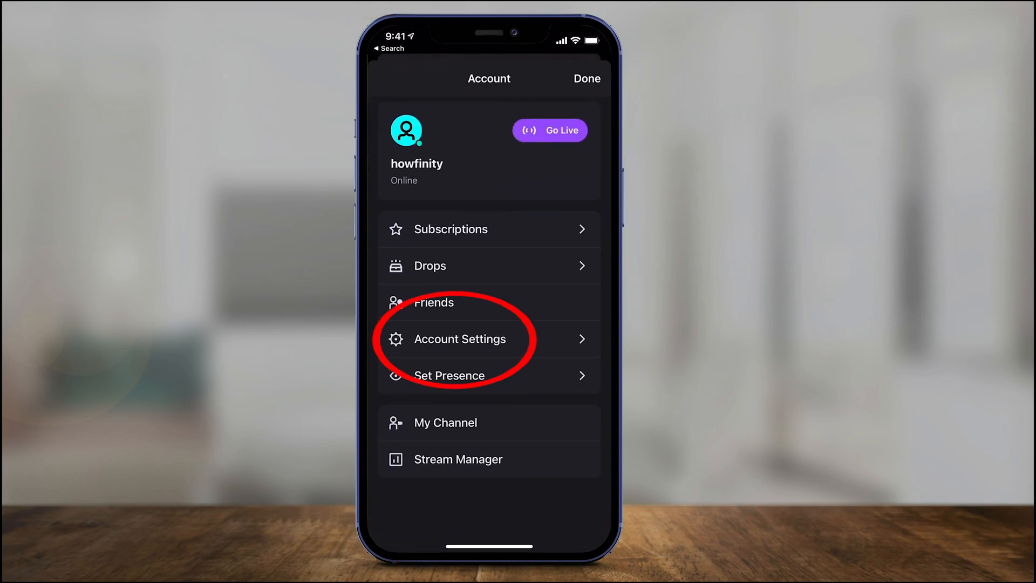
pyautogui.click(459, 338)
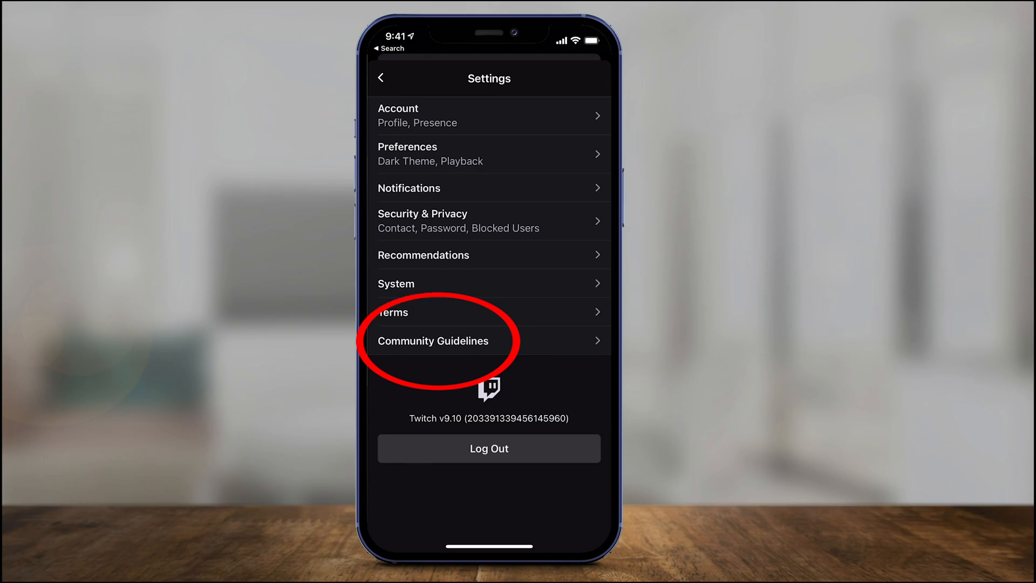
pyautogui.click(433, 341)
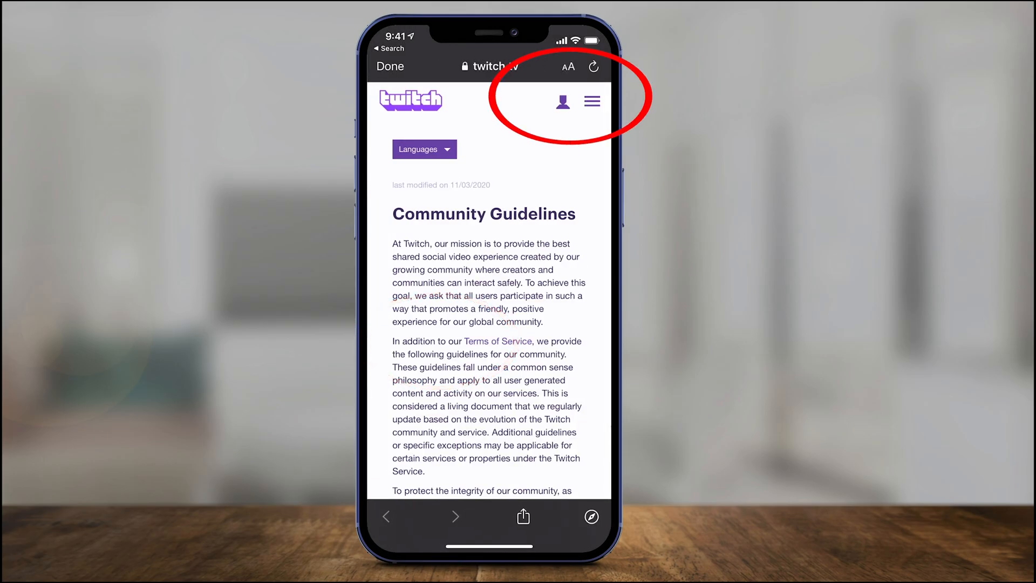
# Go from Community Guidelines to Browse and log in, reaching the web Settings Profile tab
pyautogui.click(592, 101)
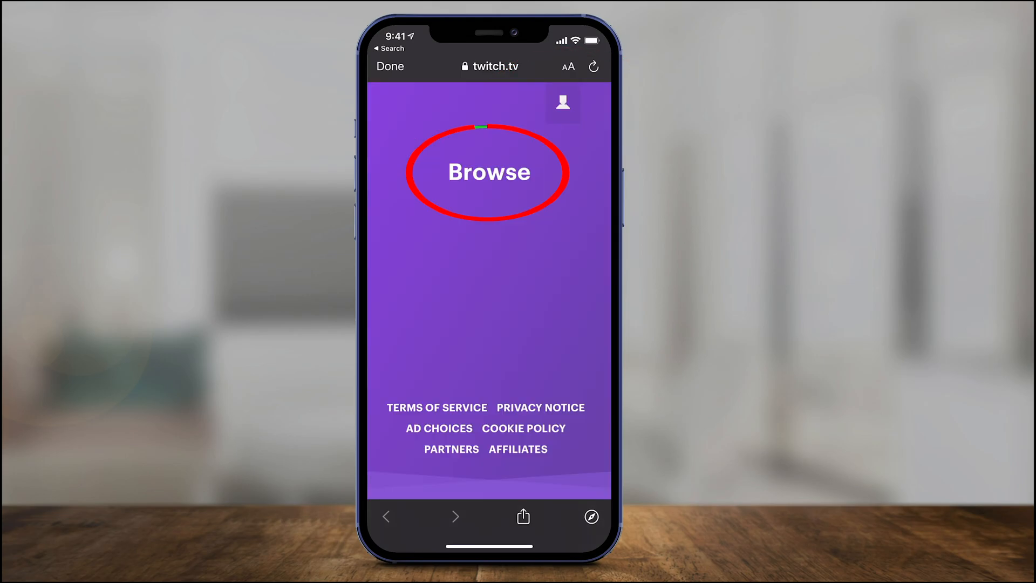
pyautogui.click(488, 171)
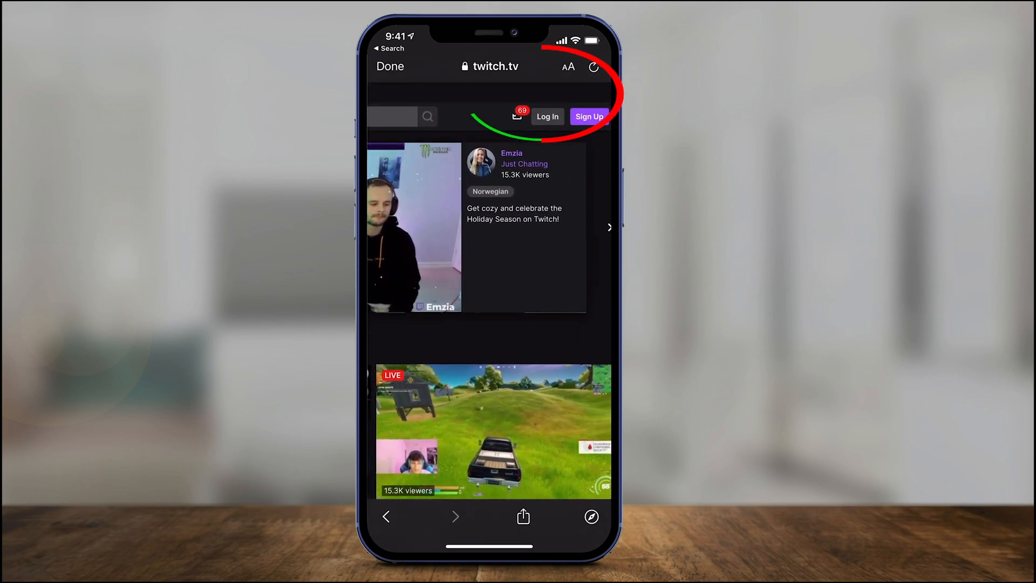
pyautogui.click(548, 116)
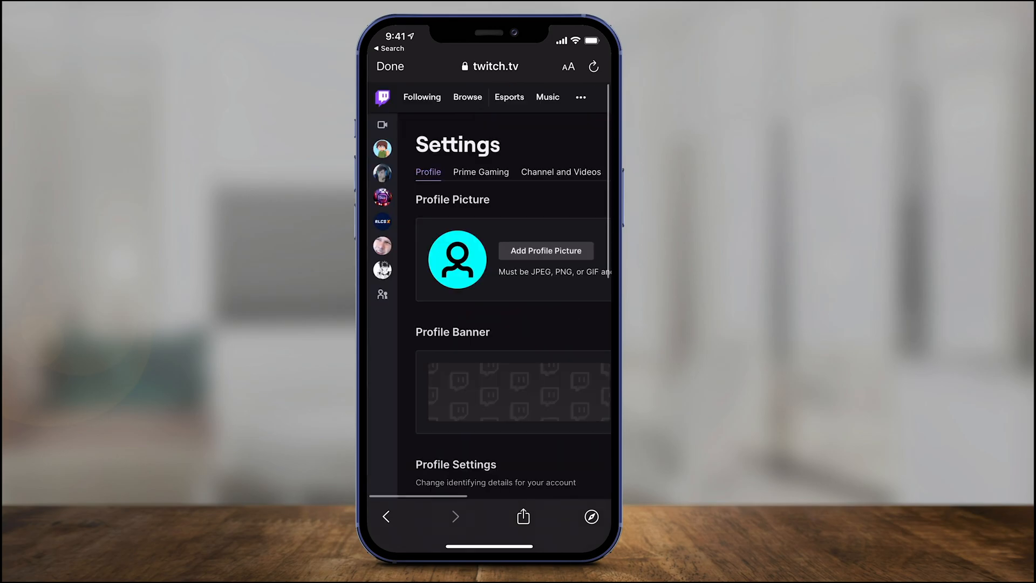
# Scroll the phone's Settings page down to the Username, Display Name and Bio fields
pyautogui.scroll(-3)
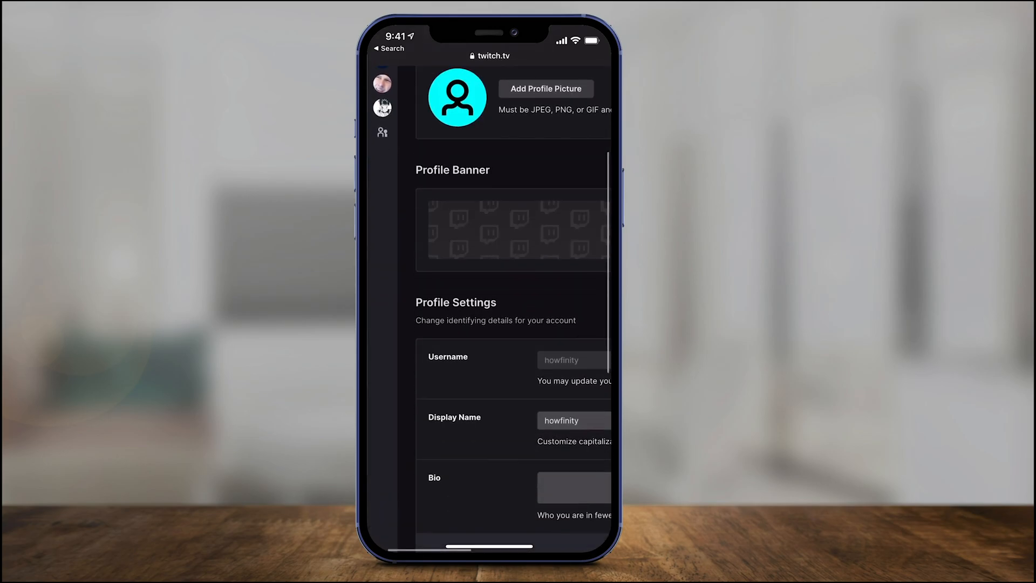
pyautogui.scroll(-3)
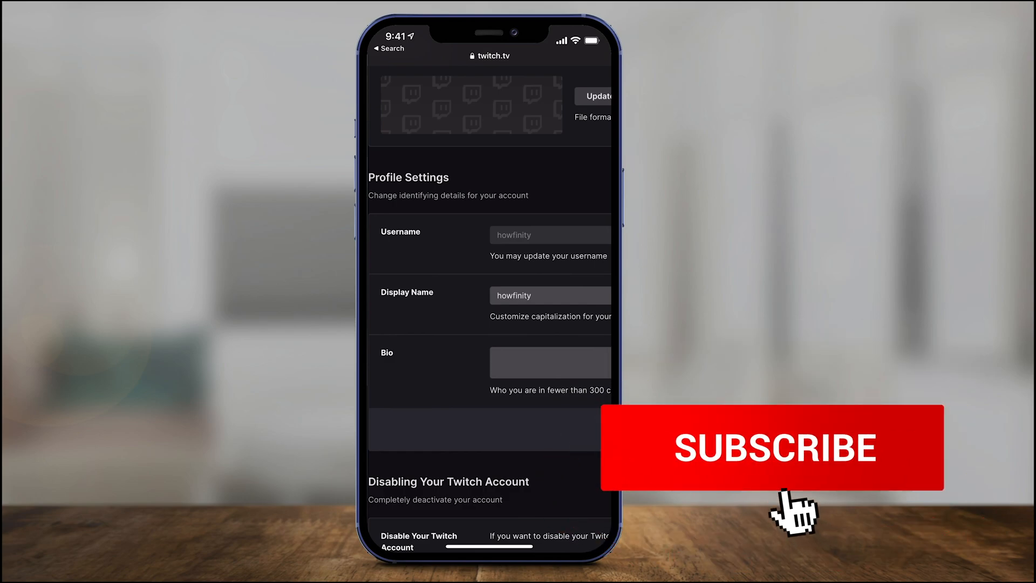
pyautogui.click(776, 447)
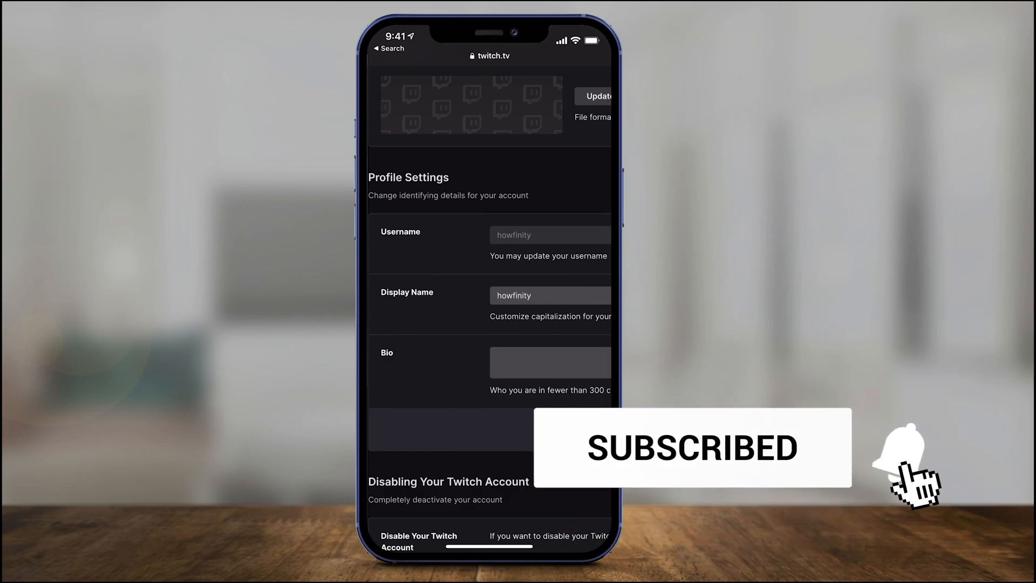
pyautogui.click(916, 454)
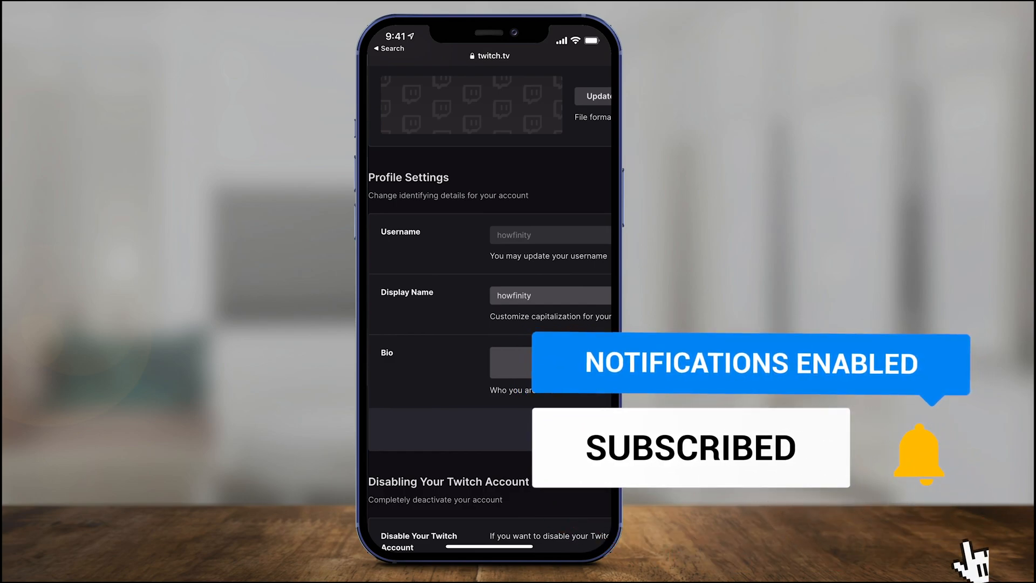